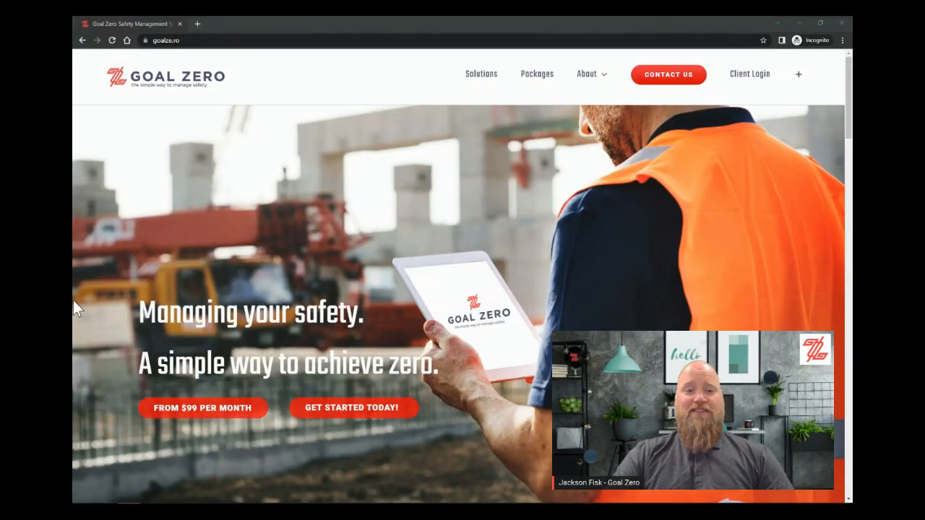
Navigate from the About section to the Goal Zero Blog article list
left_click(587, 73)
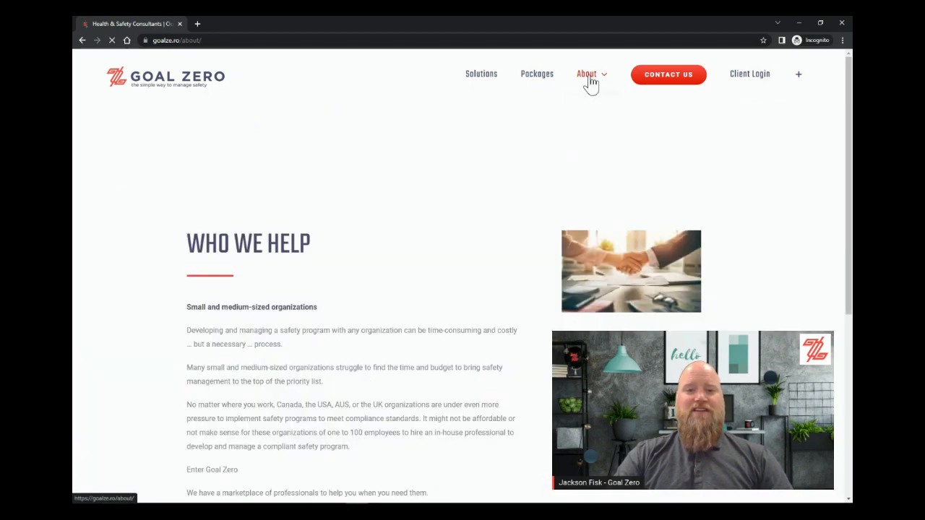
left_click(587, 73)
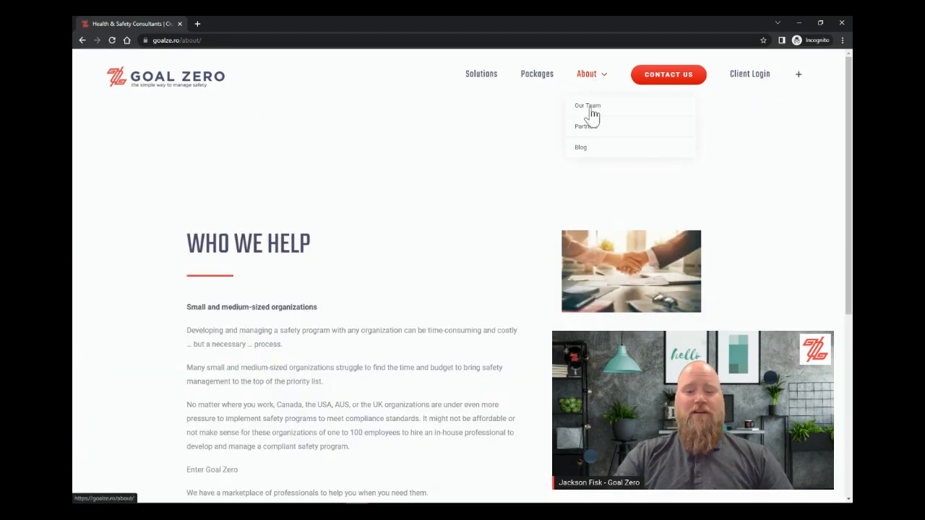
left_click(581, 147)
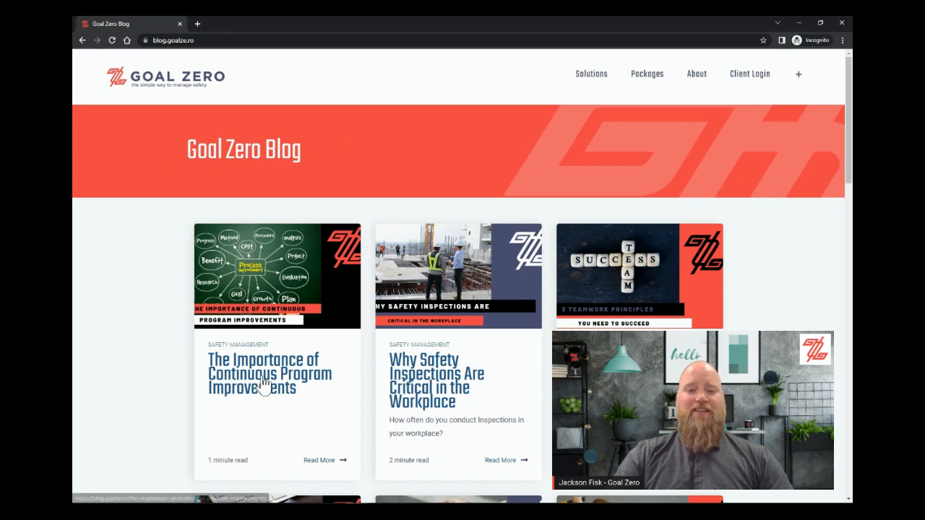
Read 'The Importance of Continuous Program Improvements' article through to its end
left_click(269, 373)
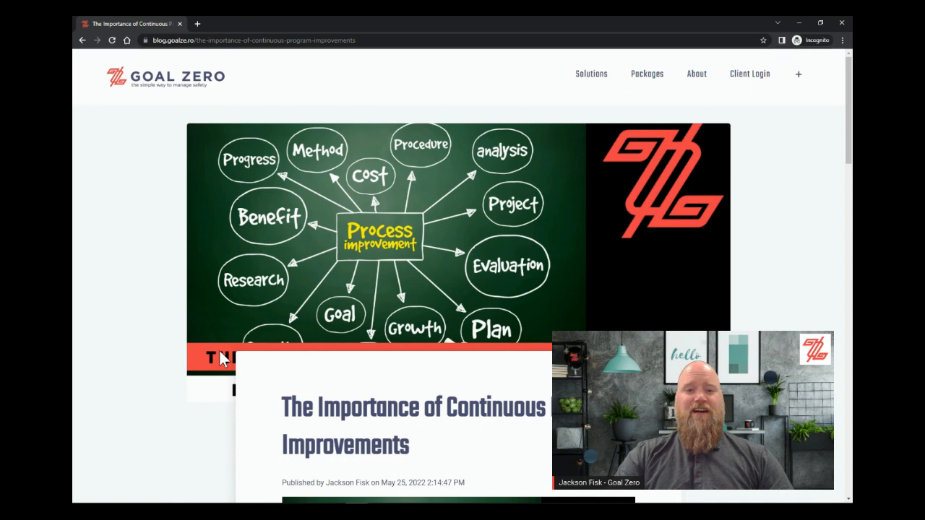
scroll("down", 3)
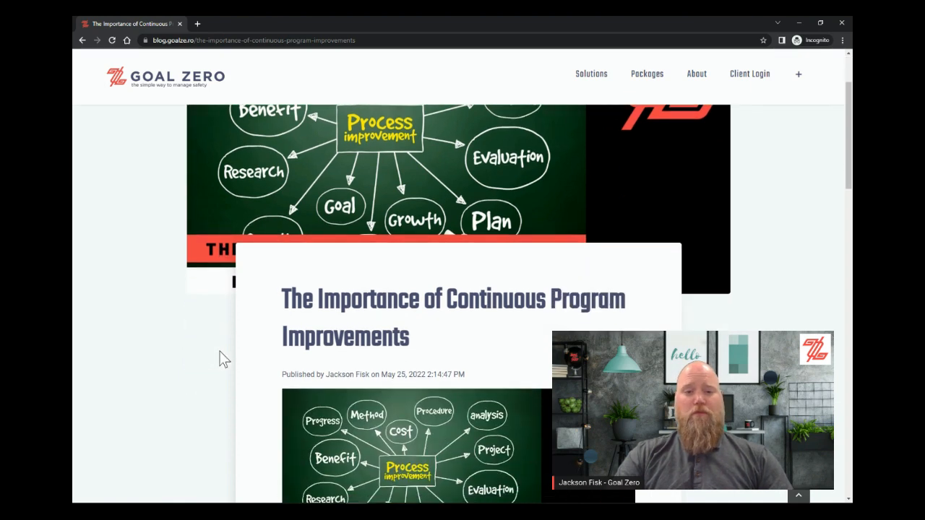
scroll("down", 3)
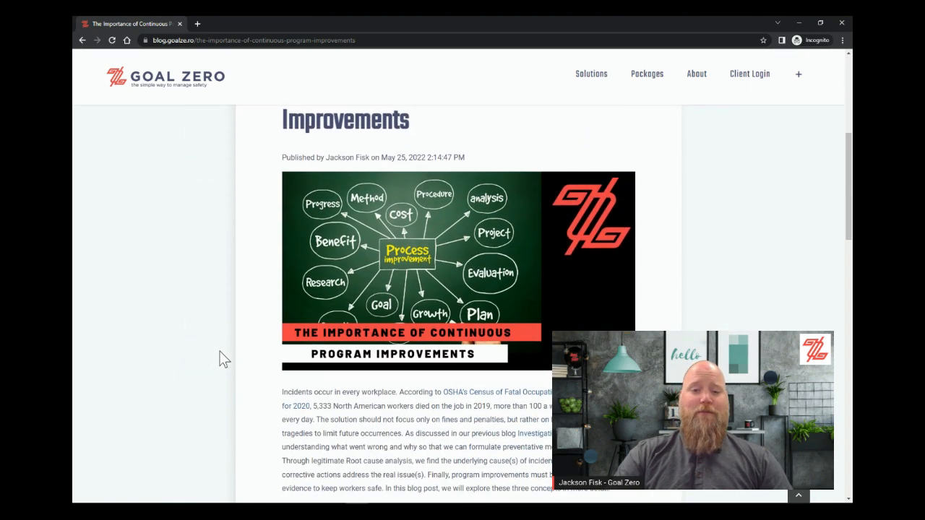
scroll("down", 3)
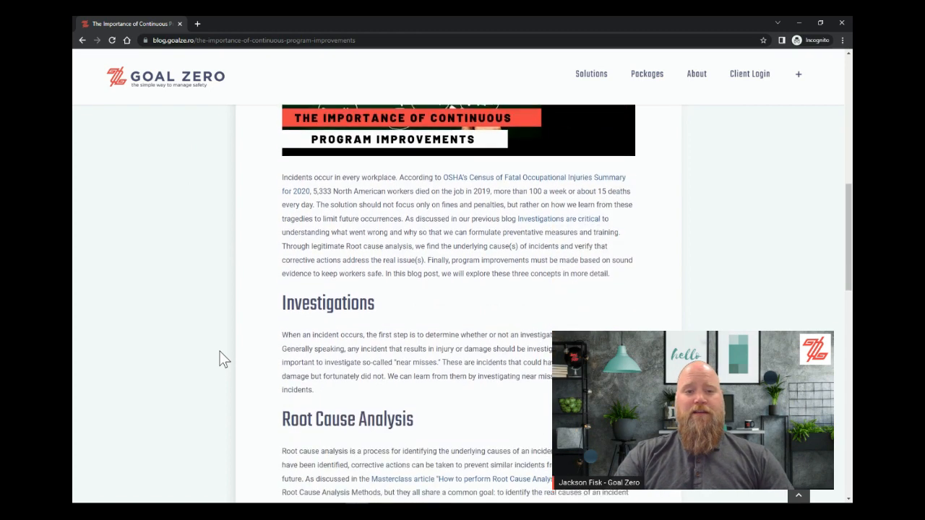
scroll("down", 3)
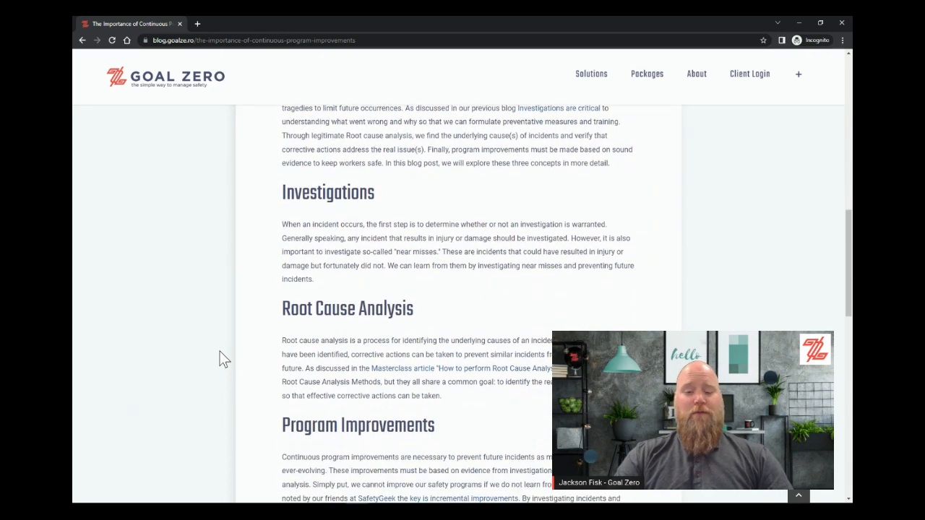
scroll("down", 3)
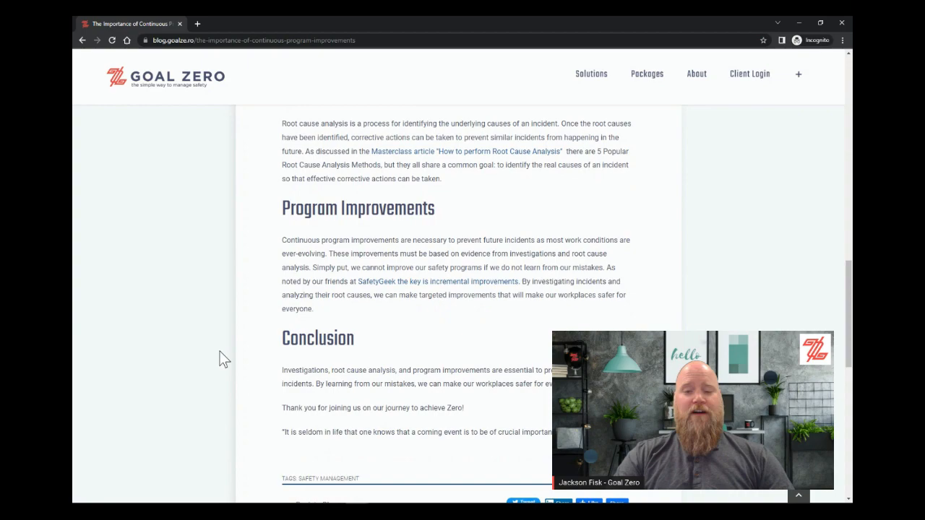
scroll("down", 3)
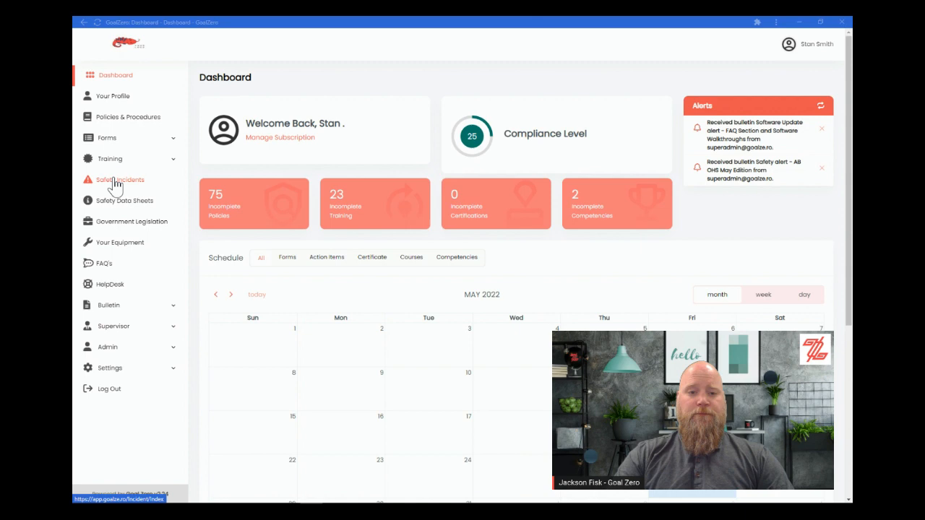
Create a new safety incident with a supervisor chosen and type Equipment Damage
left_click(118, 180)
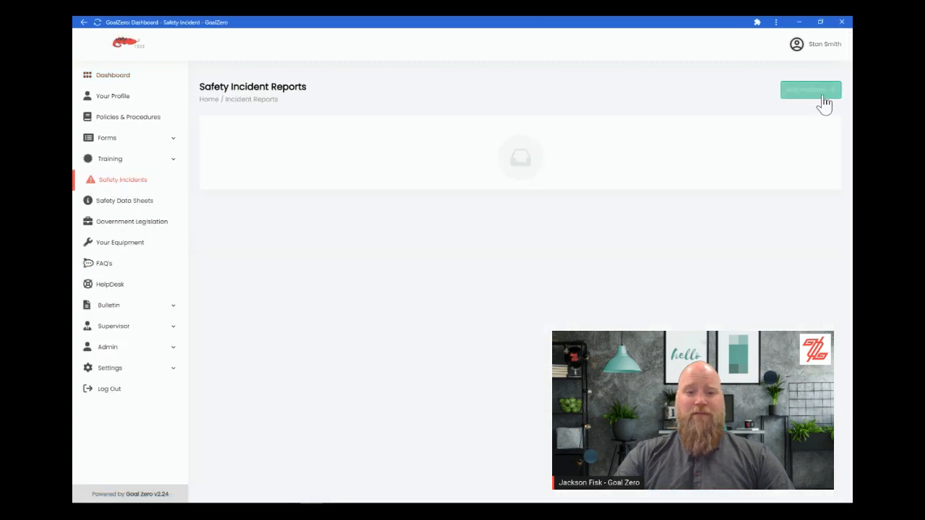
left_click(810, 89)
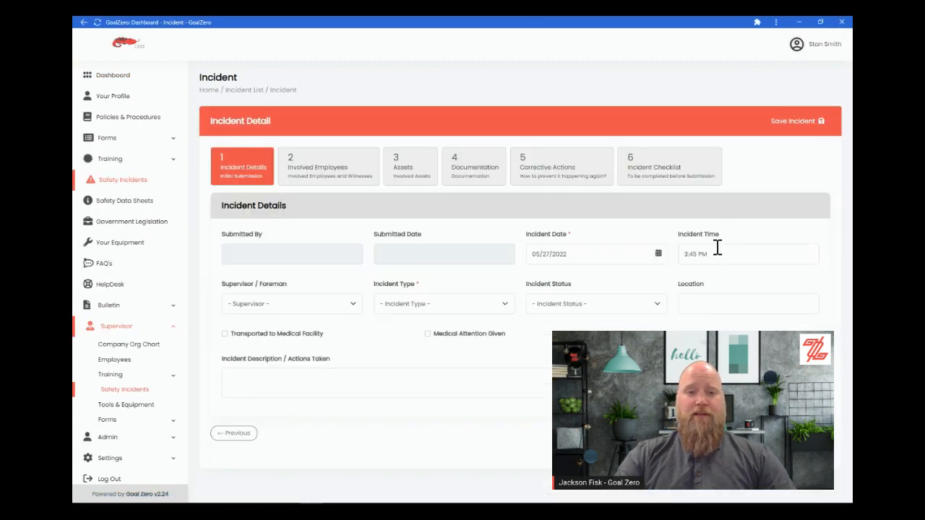
mouse_move(321, 302)
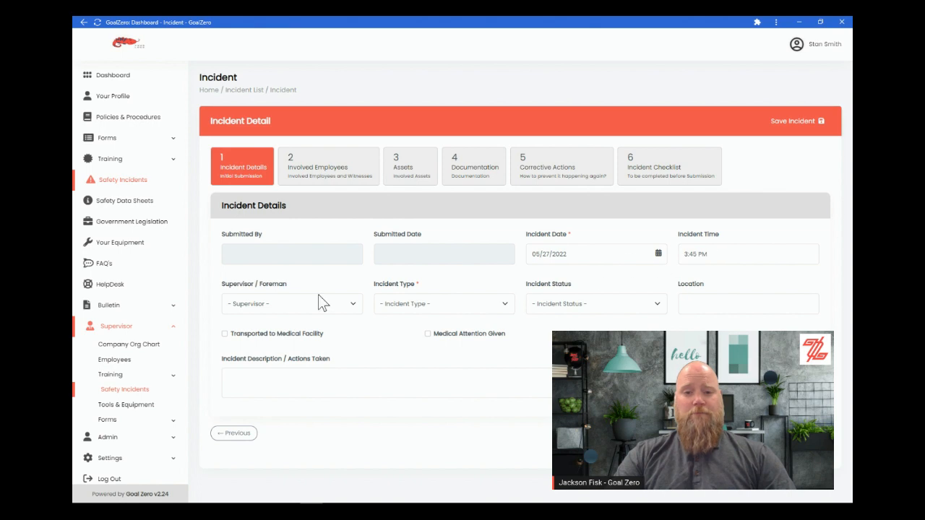
left_click(292, 304)
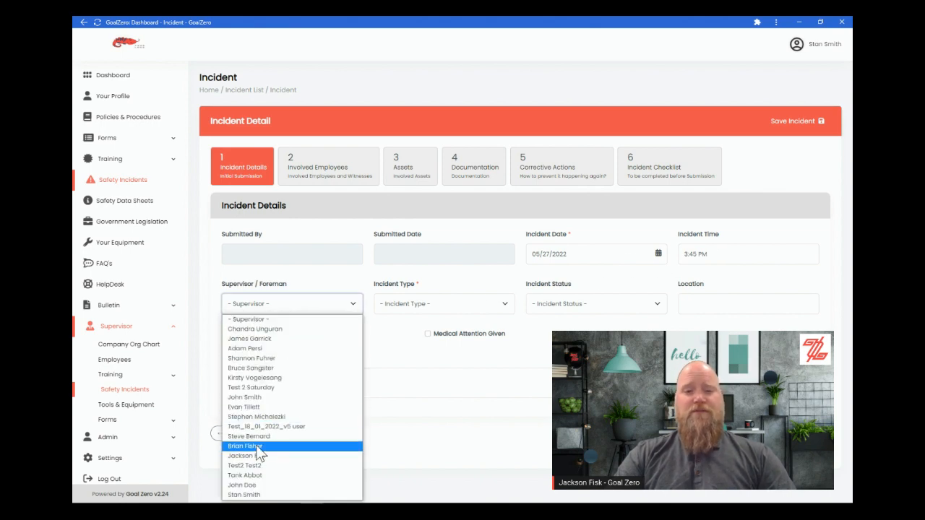
left_click(243, 486)
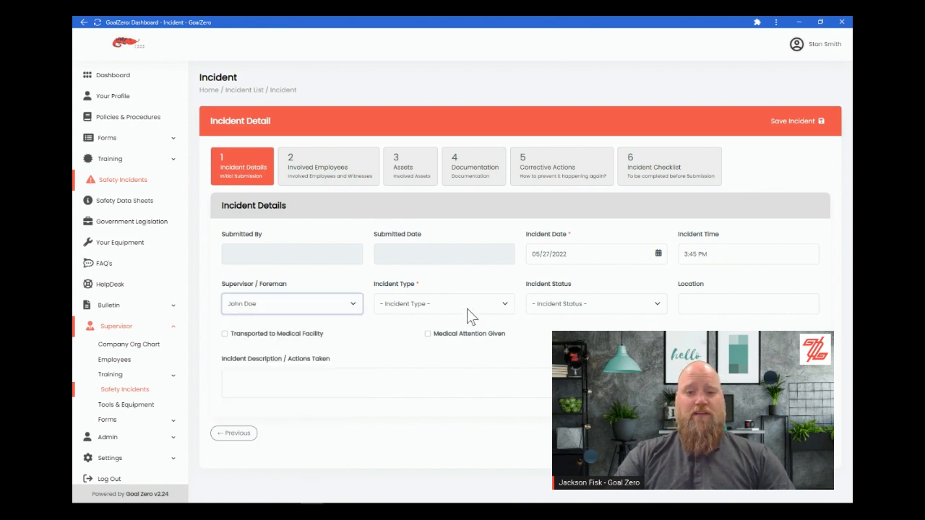
left_click(442, 303)
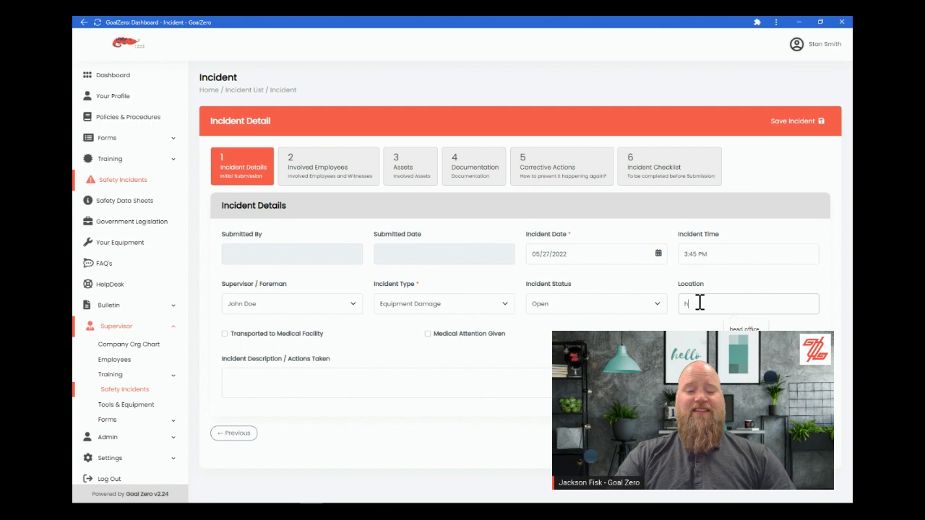
Enter location 'head office' and a 'worker backed' loading-dock description, moving to involved employees
type("head office")
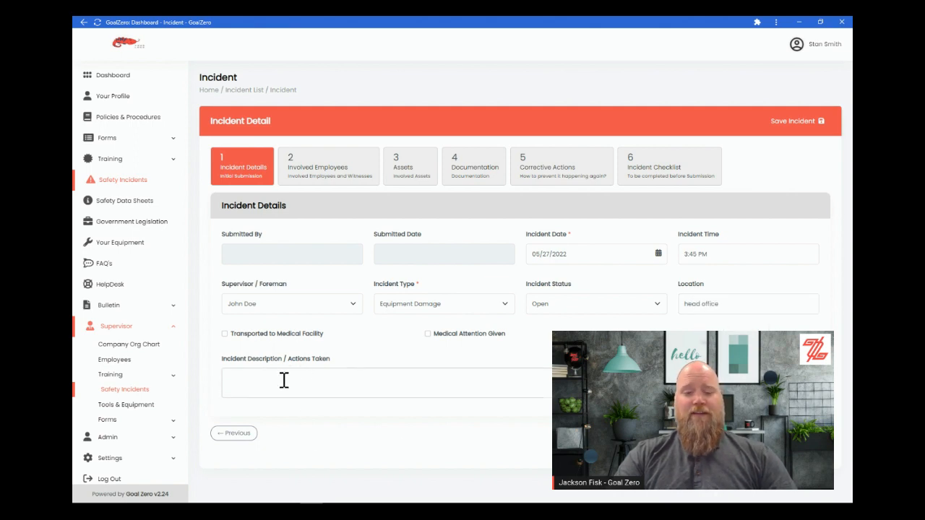
type("worker backed in to the loading dock")
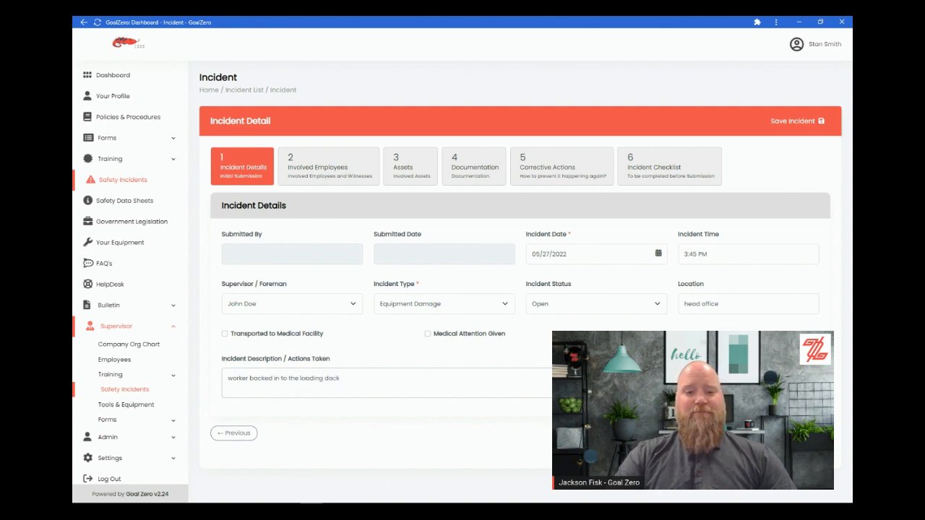
left_click(329, 166)
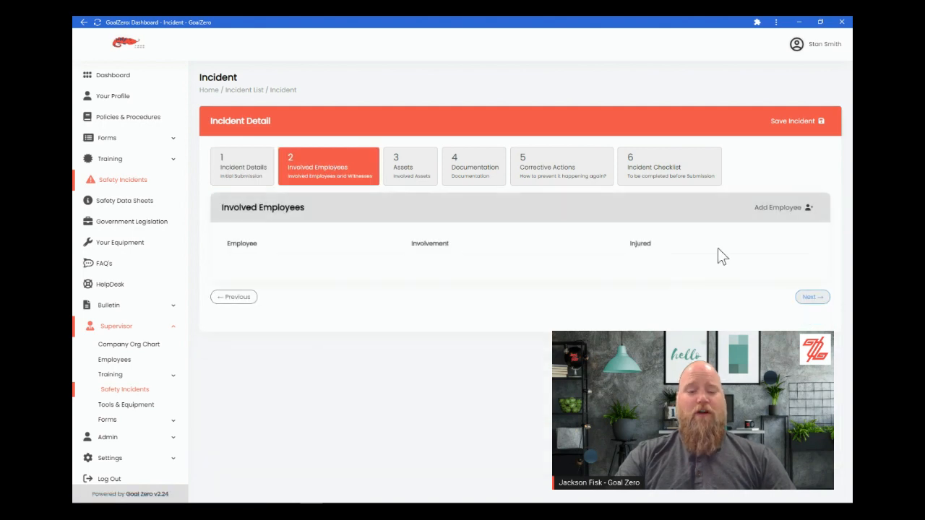
Add employee 'wil' as both Responder and Witness with a comment and save
left_click(784, 208)
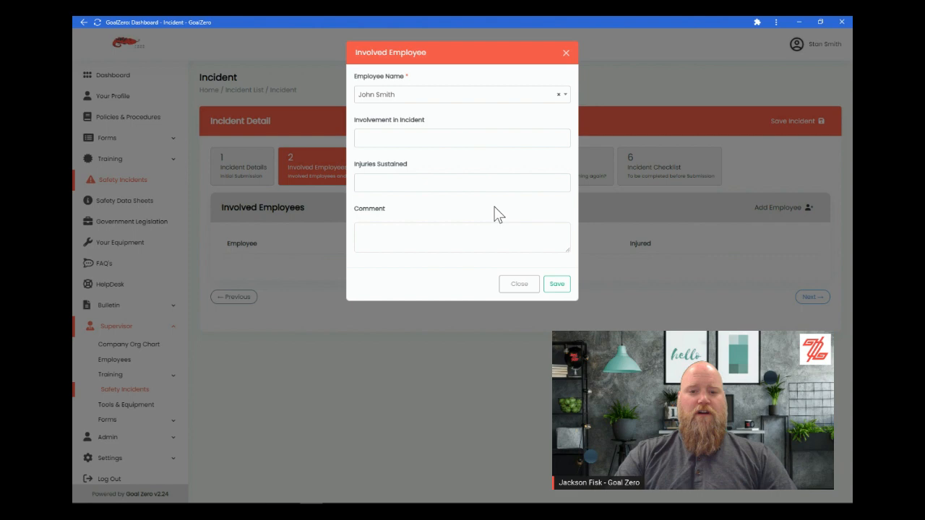
left_click(462, 139)
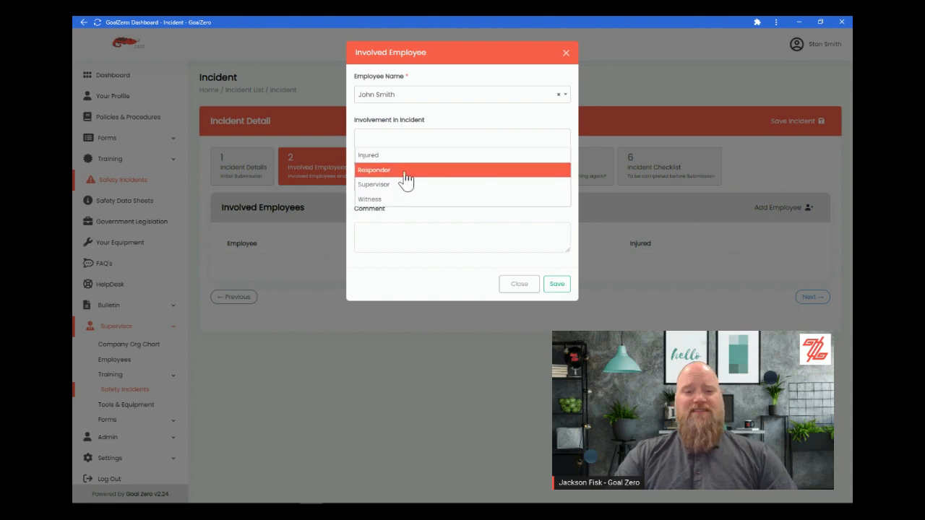
left_click(373, 171)
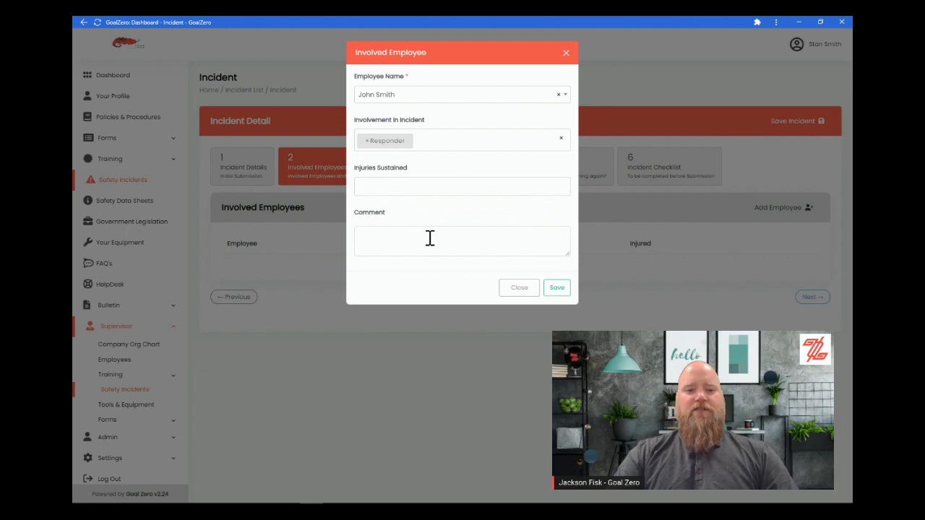
type("wil")
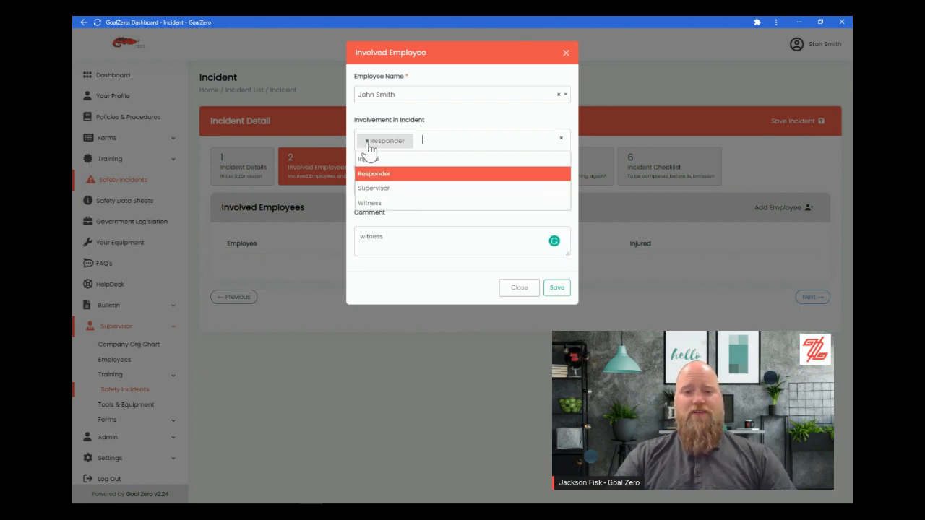
left_click(370, 202)
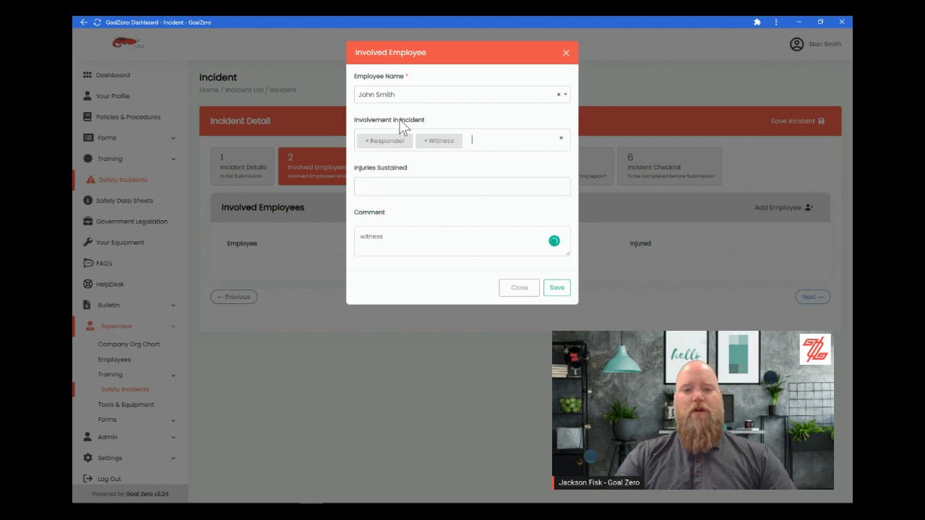
left_click(556, 288)
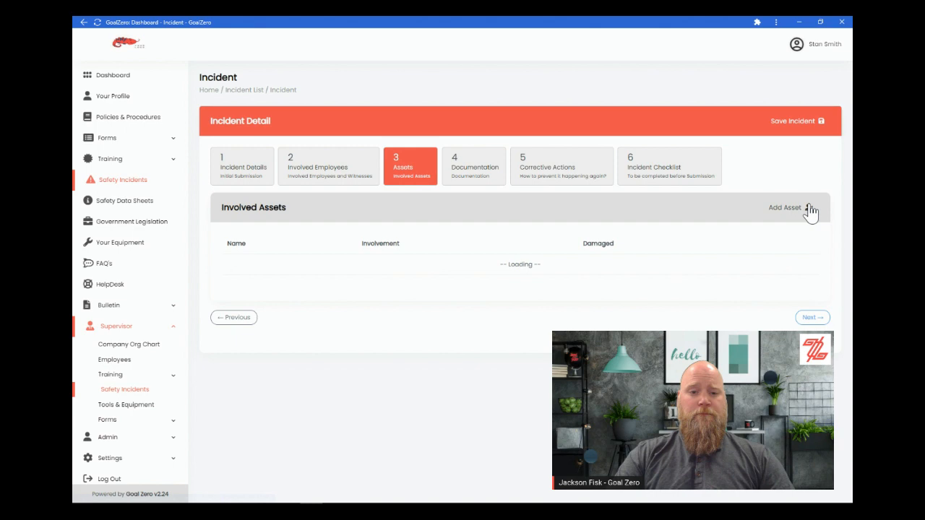
Add the Cybertrailer (TCR-01) asset with Catastrophic Damage and save it
left_click(784, 208)
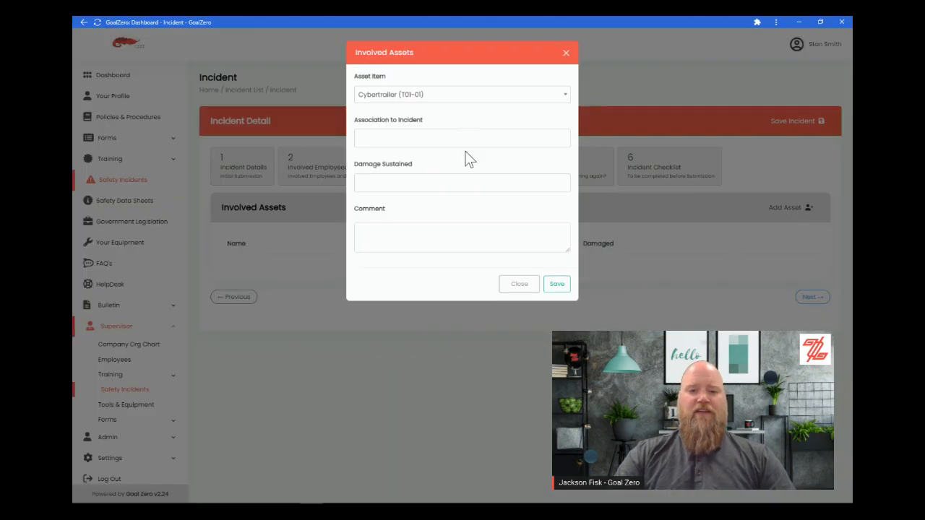
left_click(462, 182)
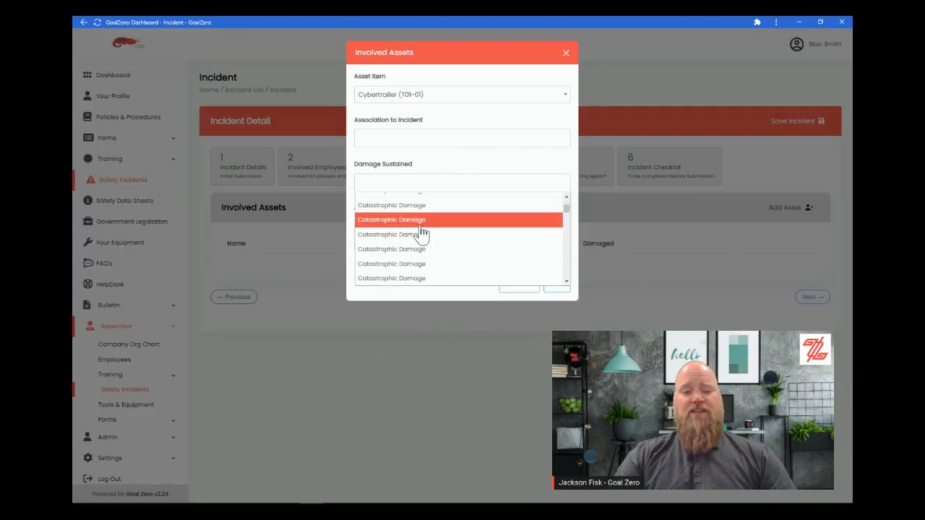
left_click(392, 220)
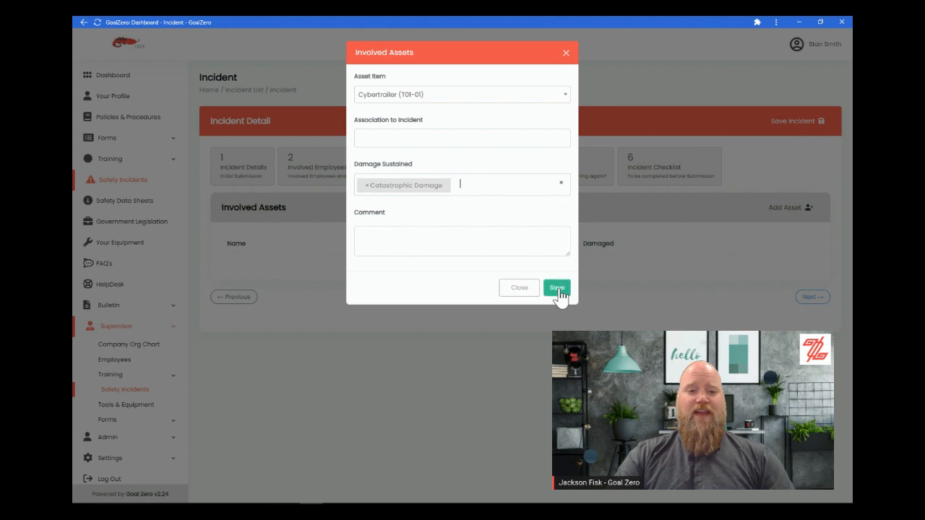
left_click(556, 288)
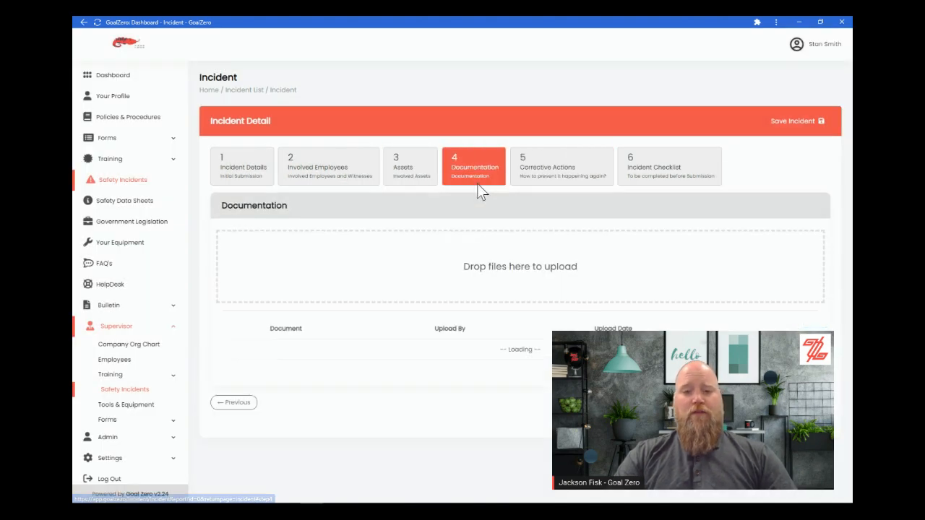
left_click(561, 166)
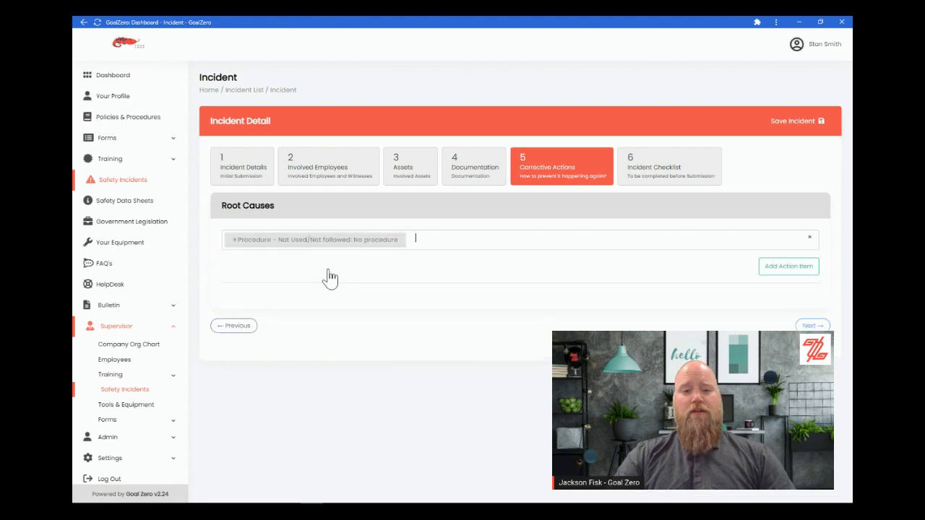
mouse_move(790, 266)
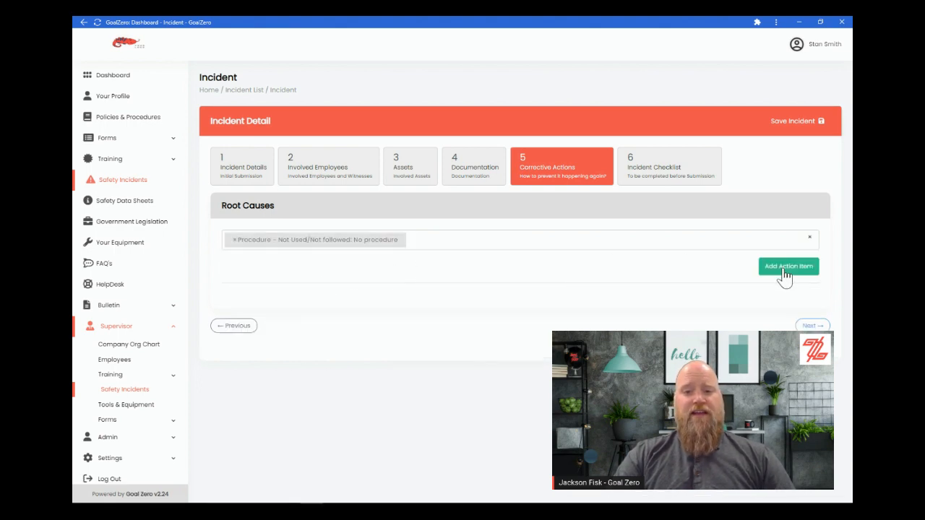
Add a Low-severity action item: problem 'did not follow backing procedure', correction 'Re train the worker'
left_click(789, 266)
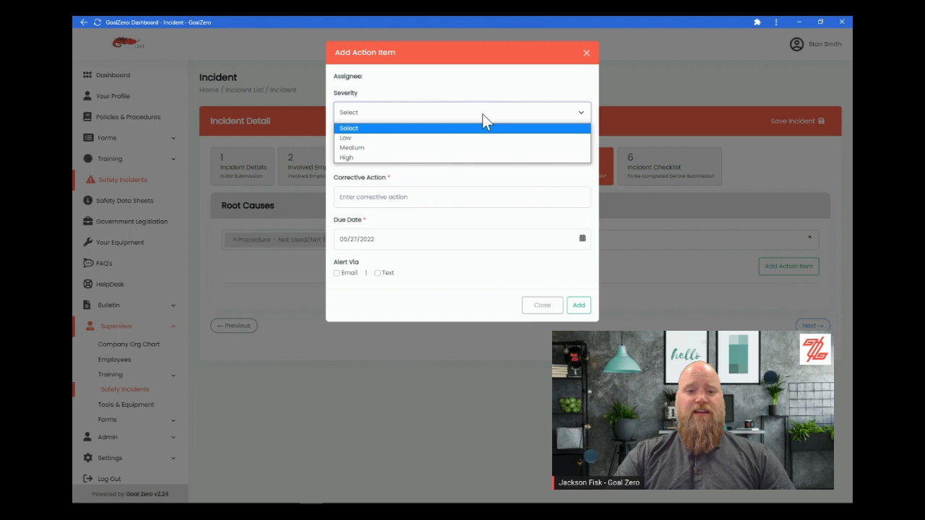
left_click(346, 137)
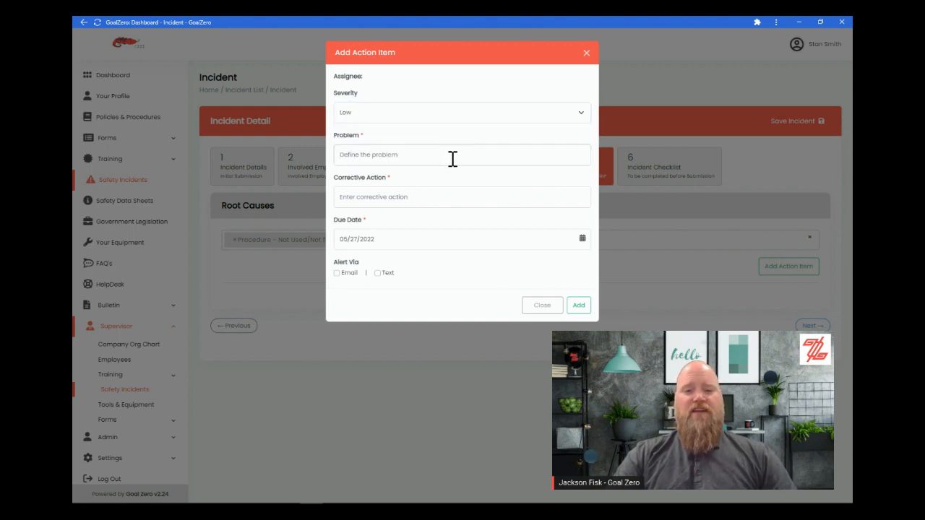
type("did not follow backing procedure")
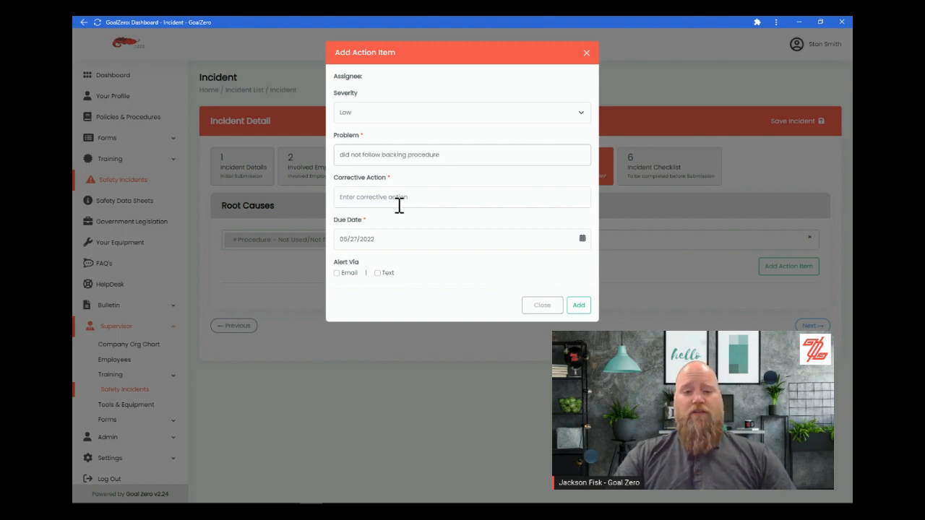
type("Re train worker")
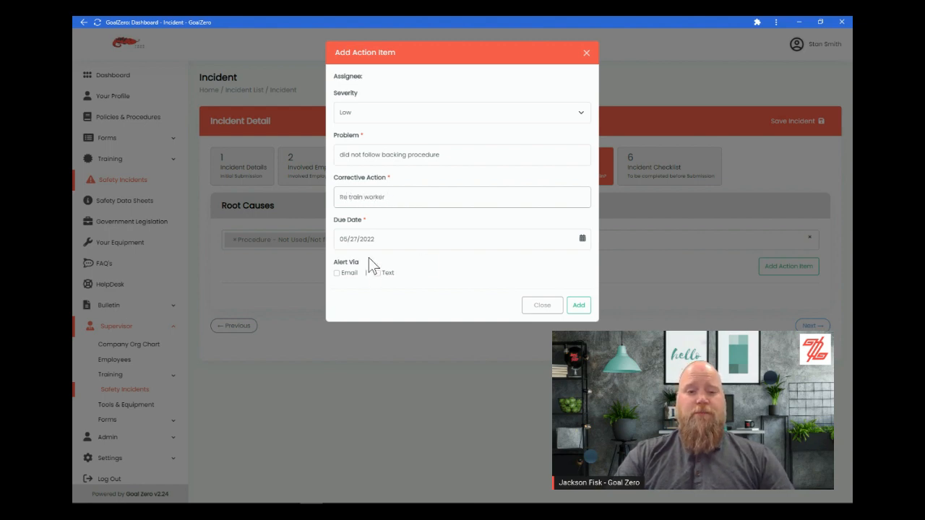
mouse_move(379, 299)
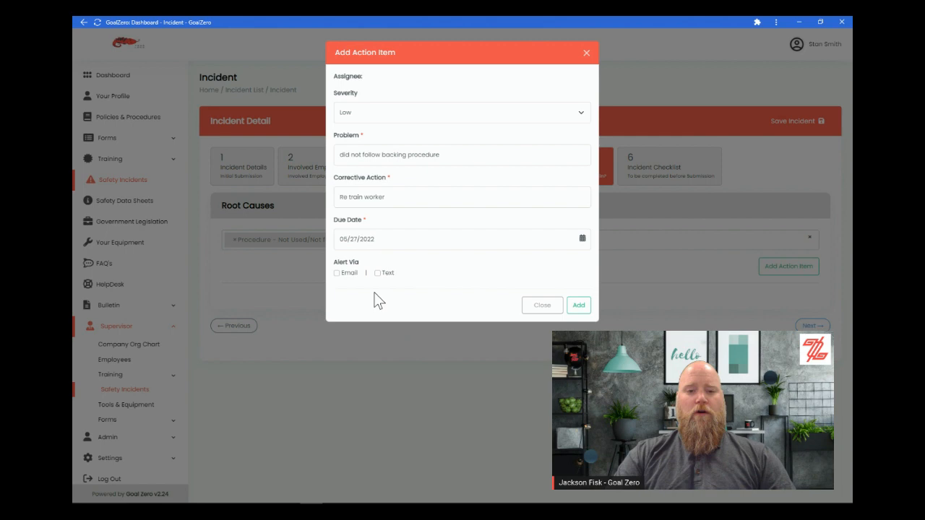
left_click(578, 305)
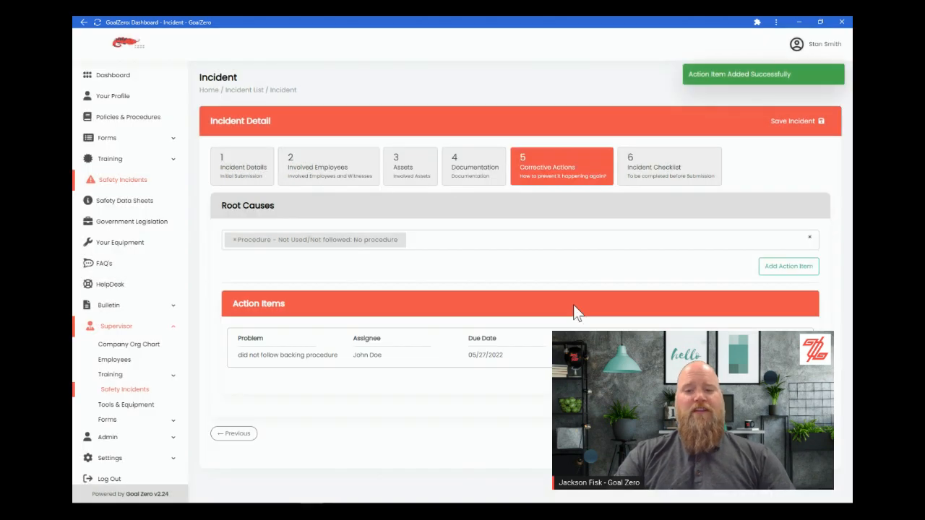